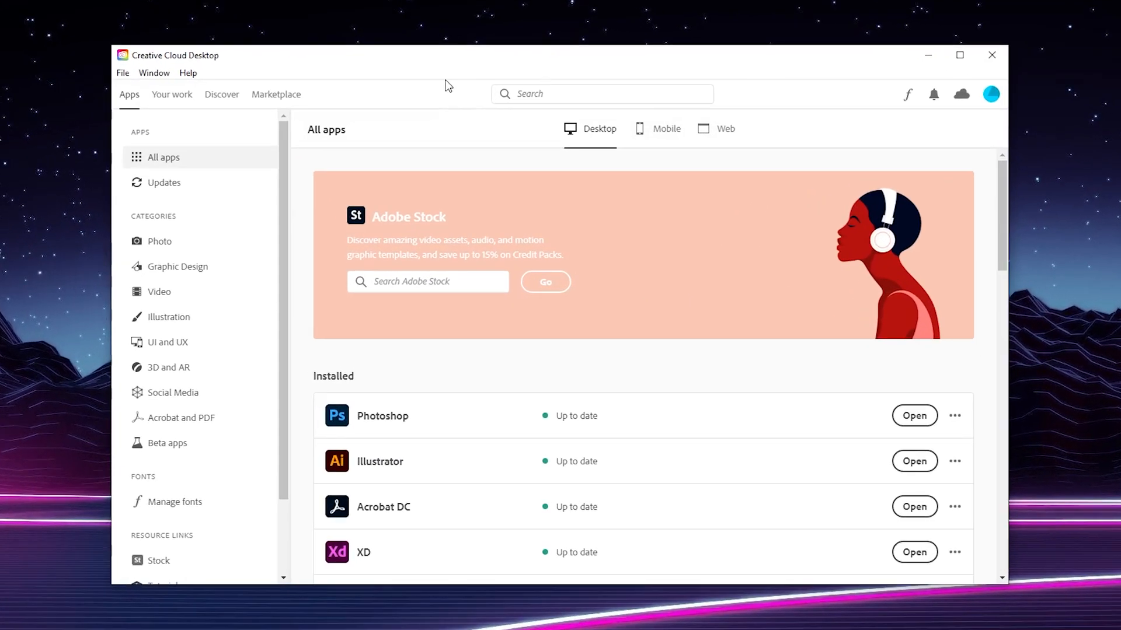
mouse_move(674, 252)
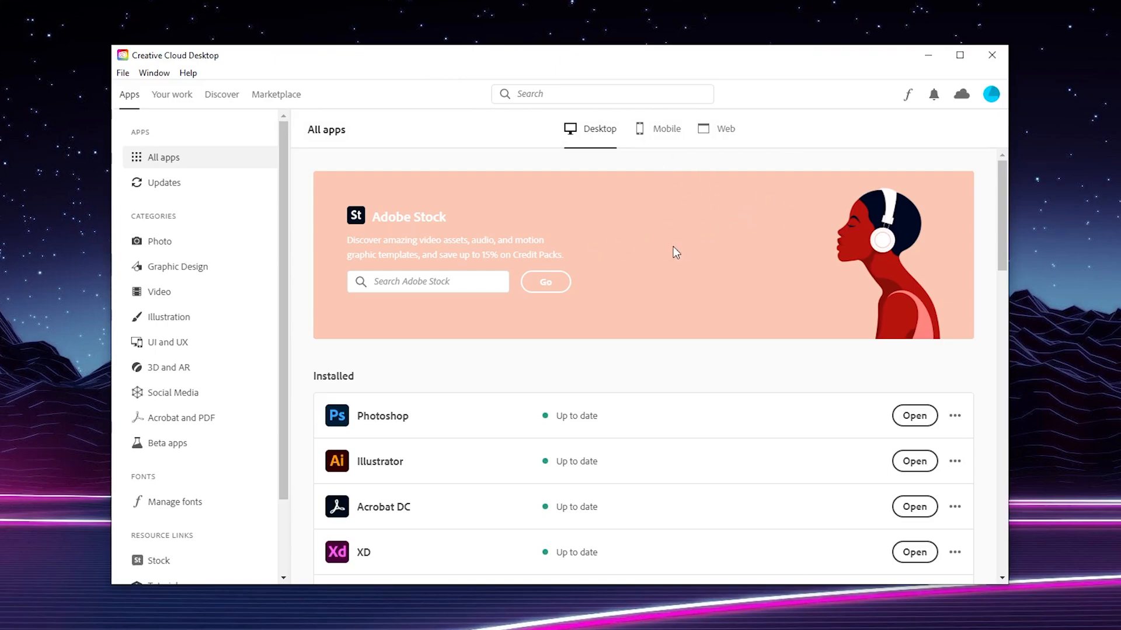
mouse_move(129, 93)
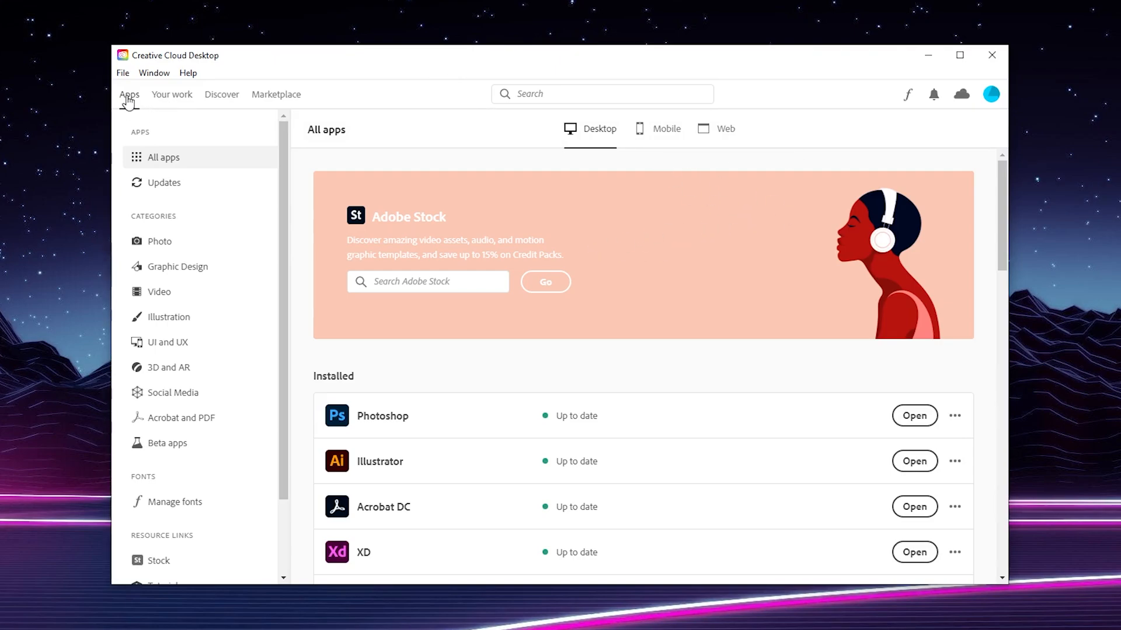
mouse_move(228, 156)
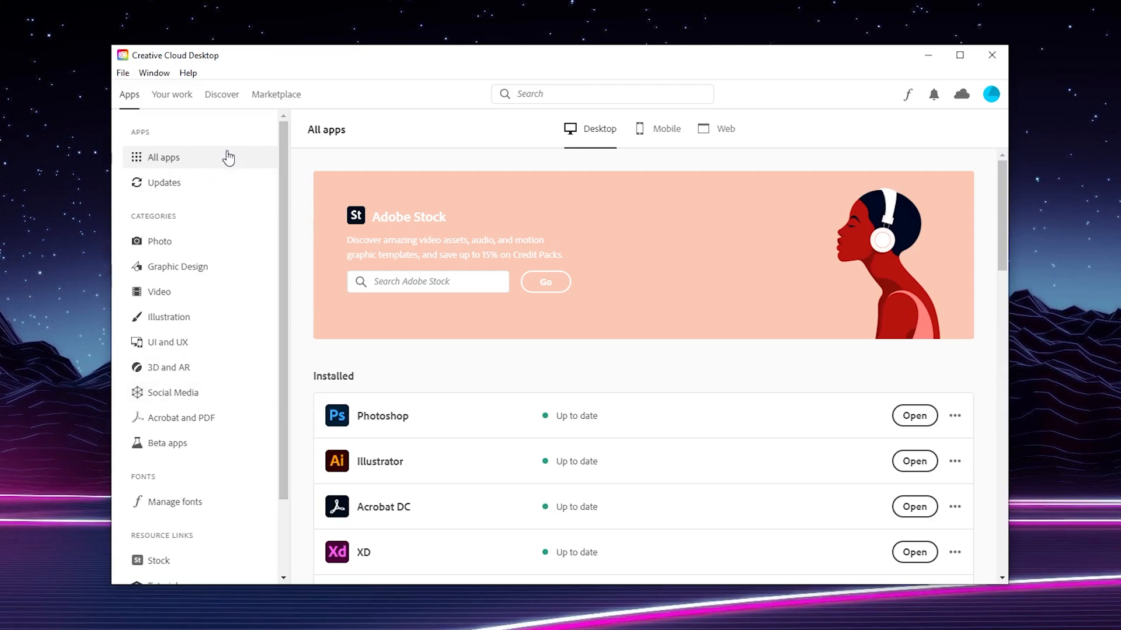
mouse_move(139, 225)
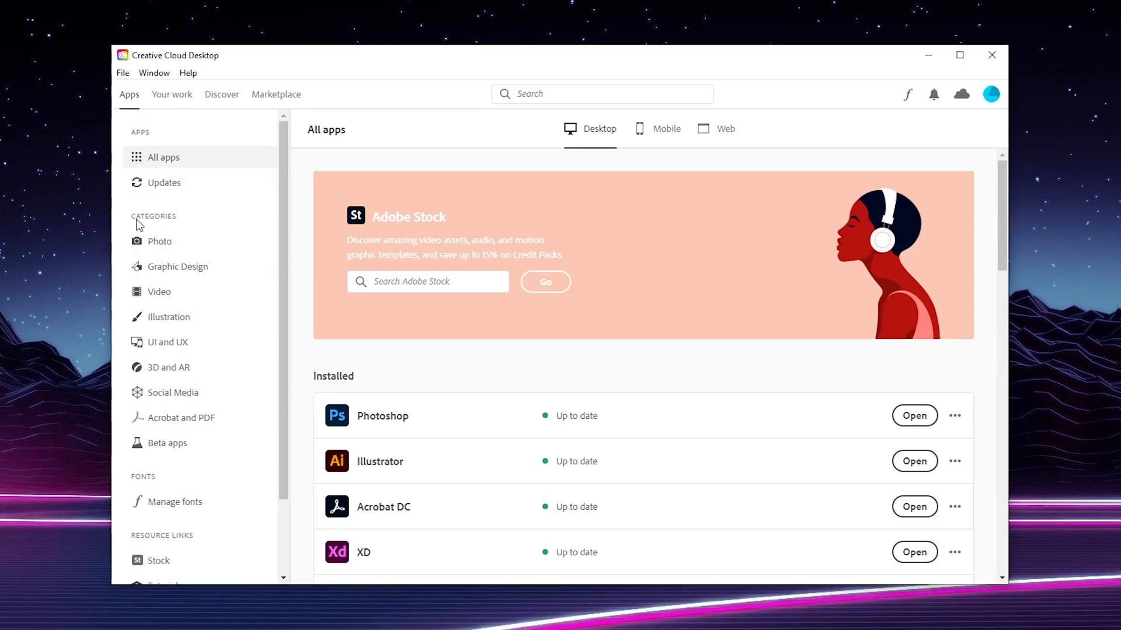
mouse_move(192, 444)
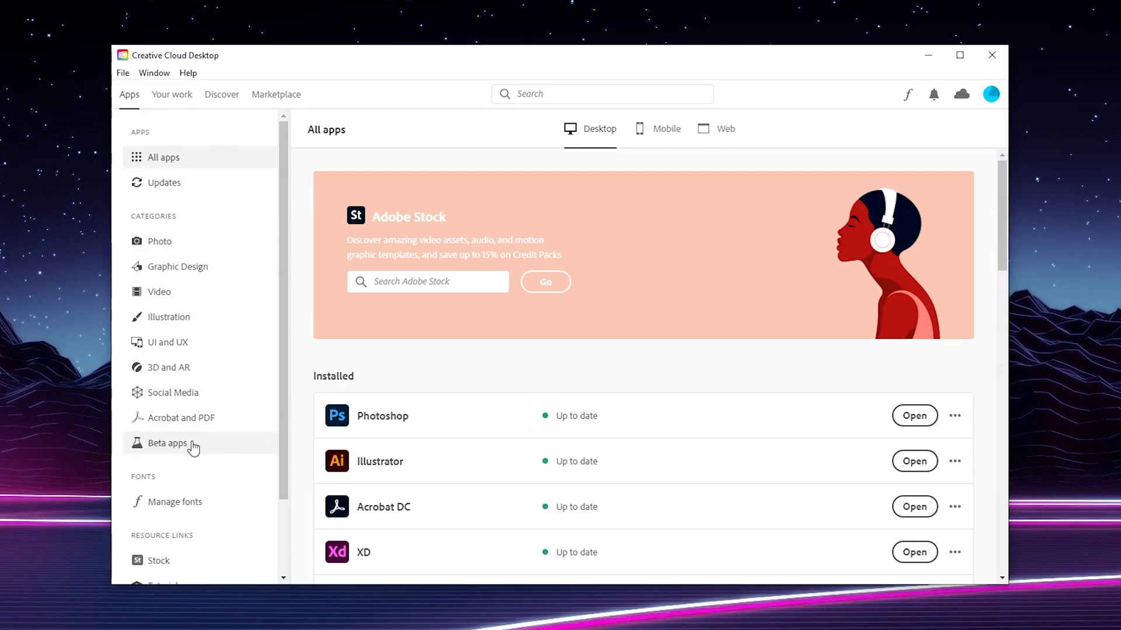
Step: Show the Beta apps page with Media Encoder (Beta) installed and other betas available
left_click(168, 443)
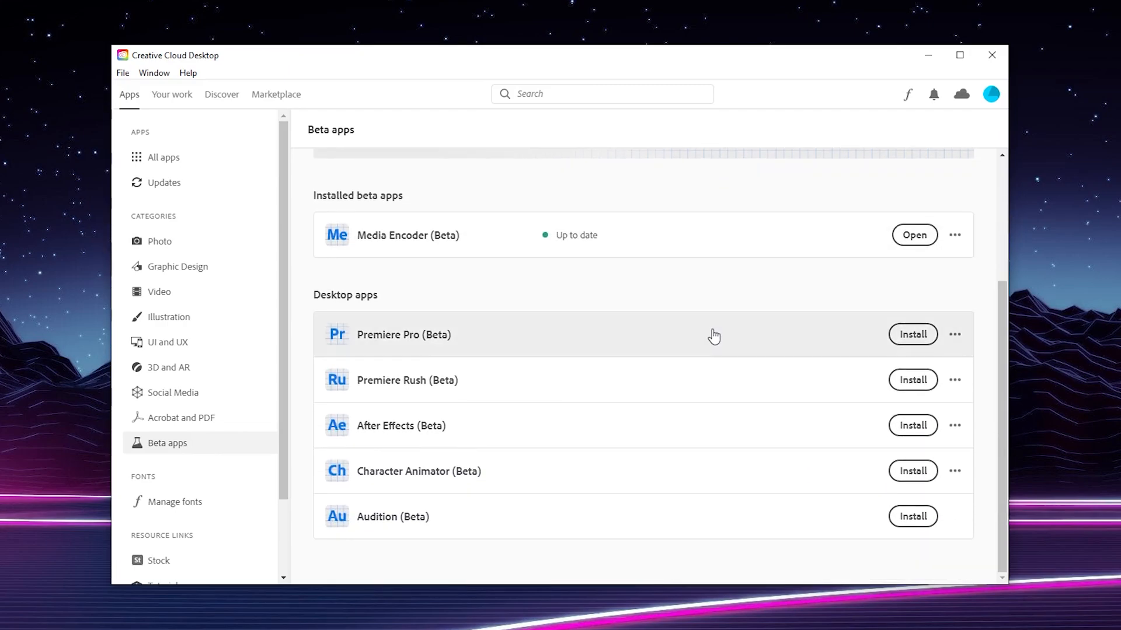
mouse_move(469, 200)
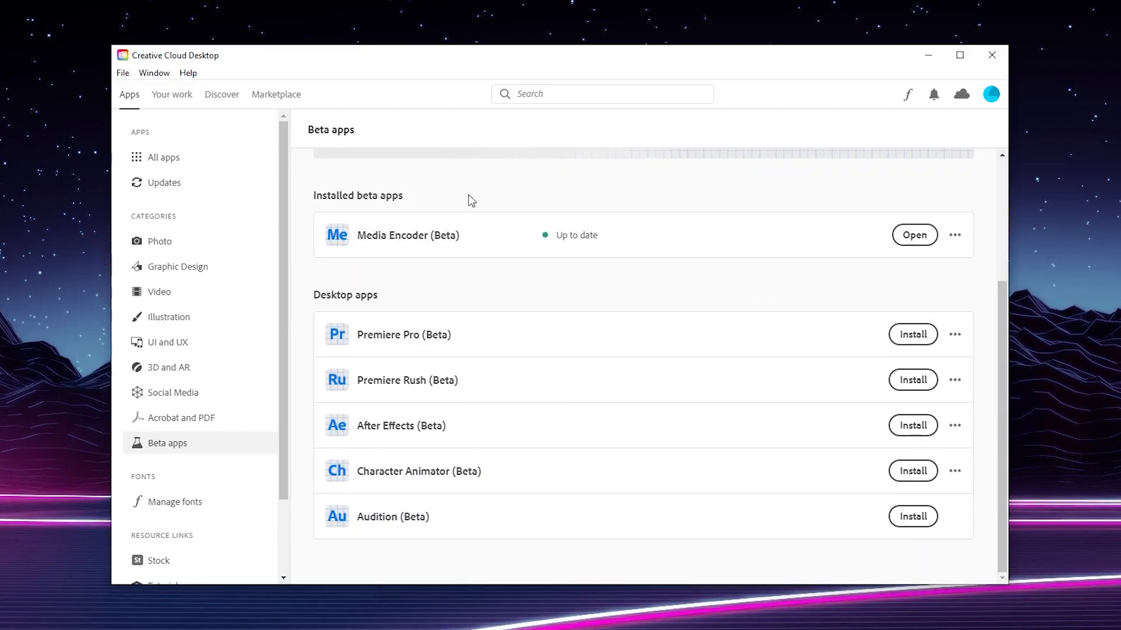
mouse_move(604, 298)
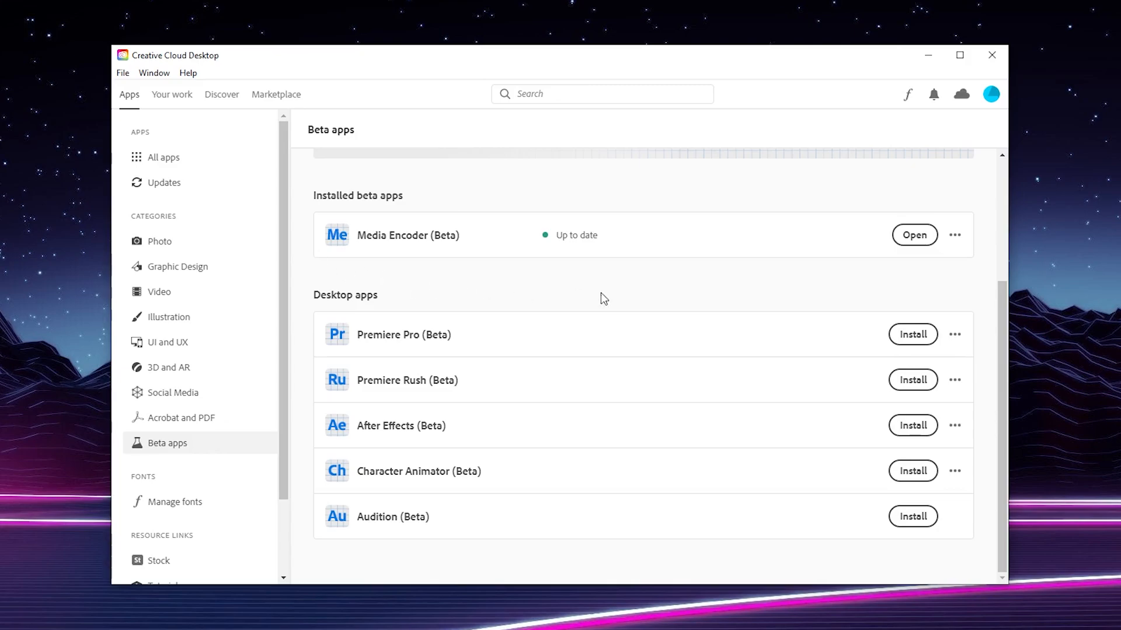
mouse_move(461, 209)
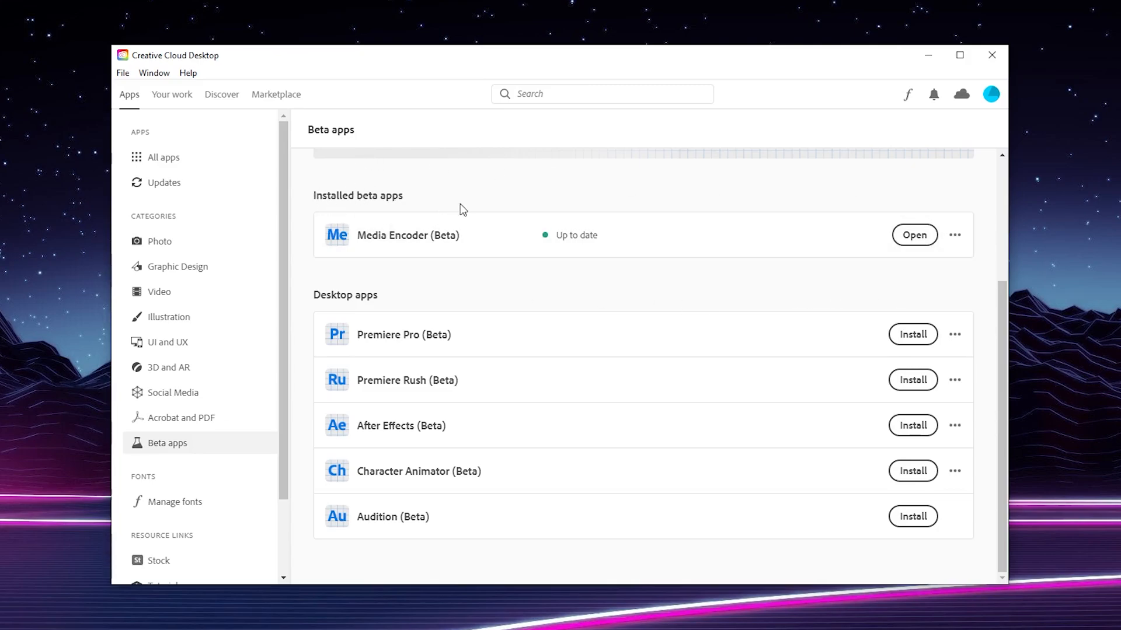
mouse_move(312, 253)
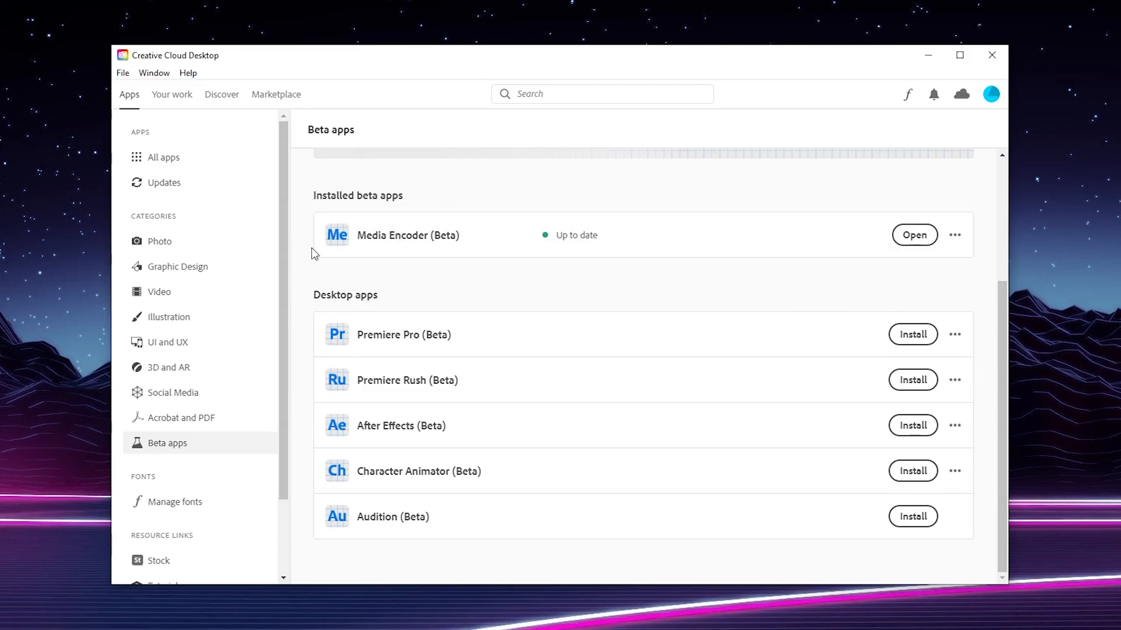
mouse_move(632, 499)
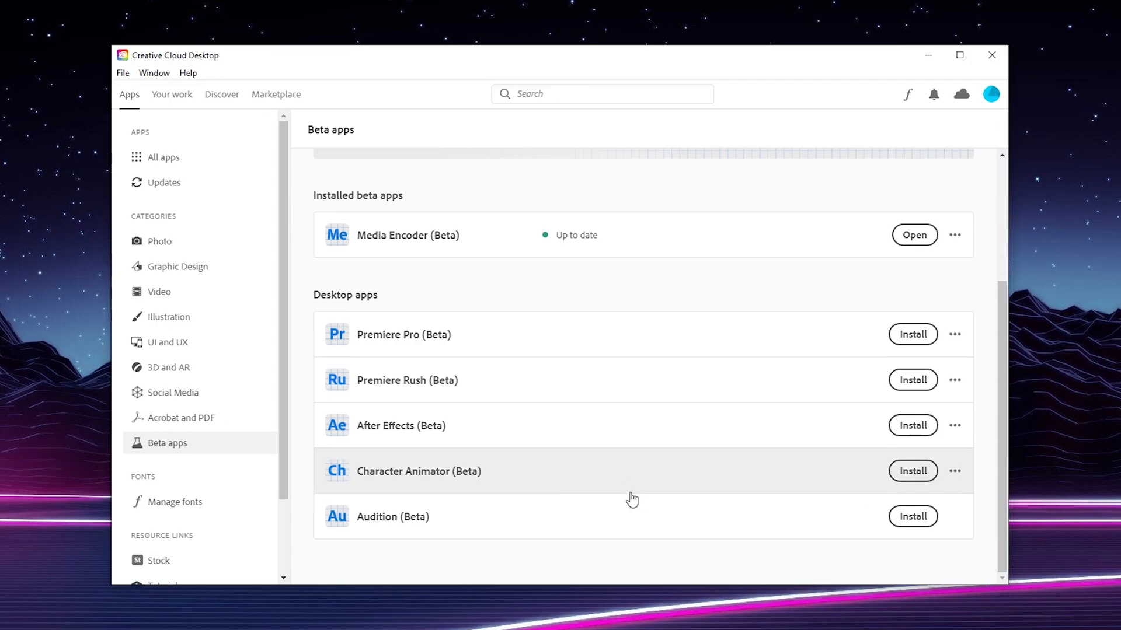
mouse_move(454, 480)
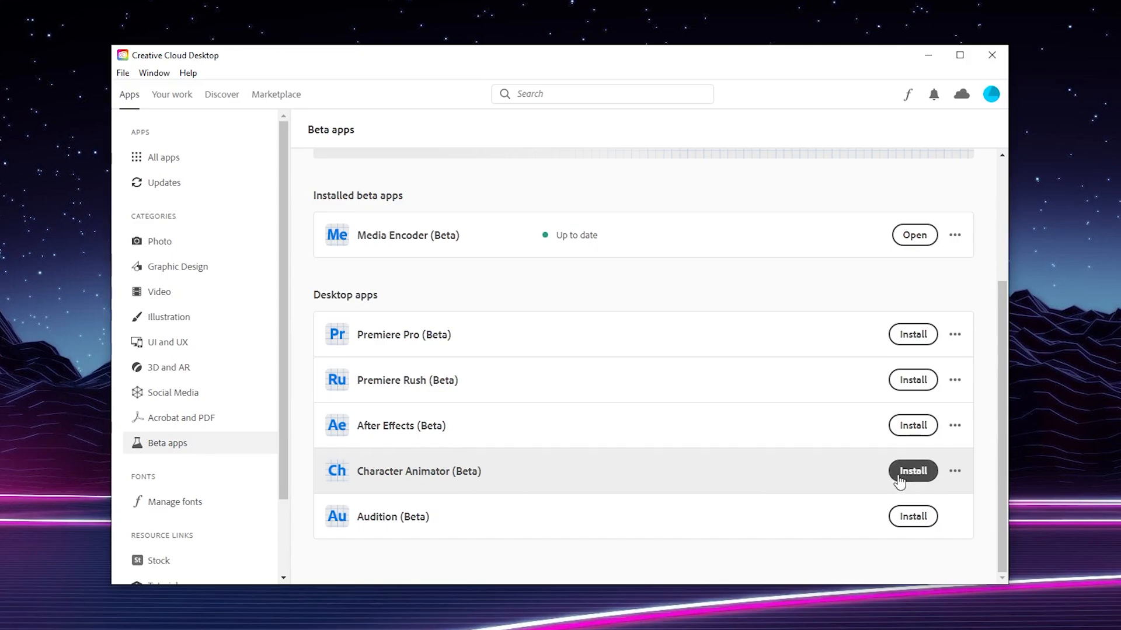
left_click(954, 470)
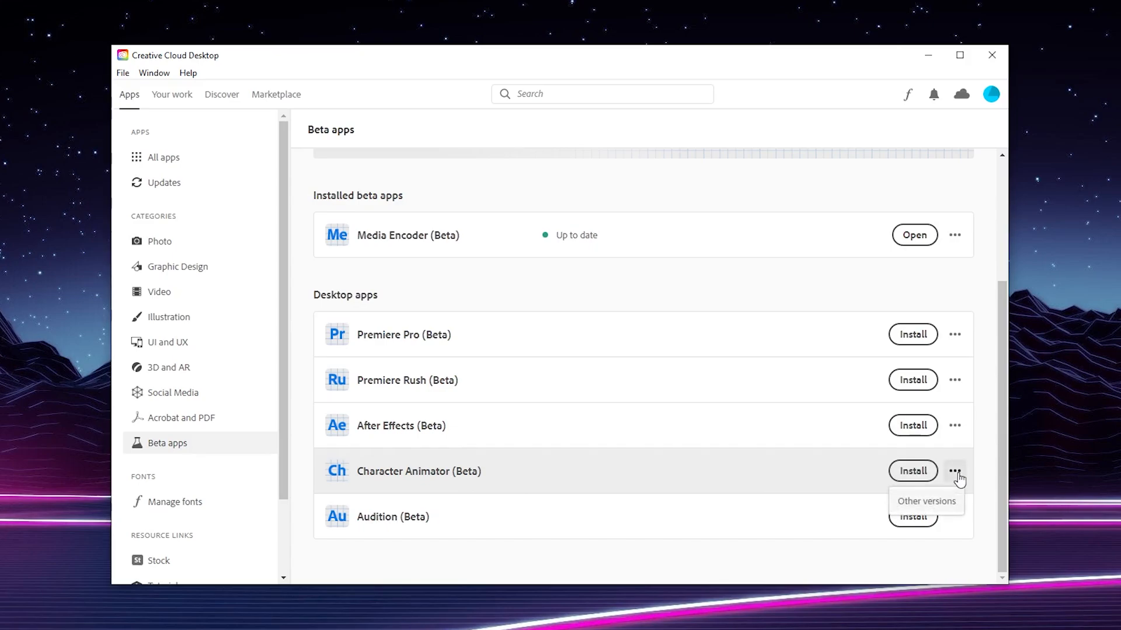
left_click(924, 501)
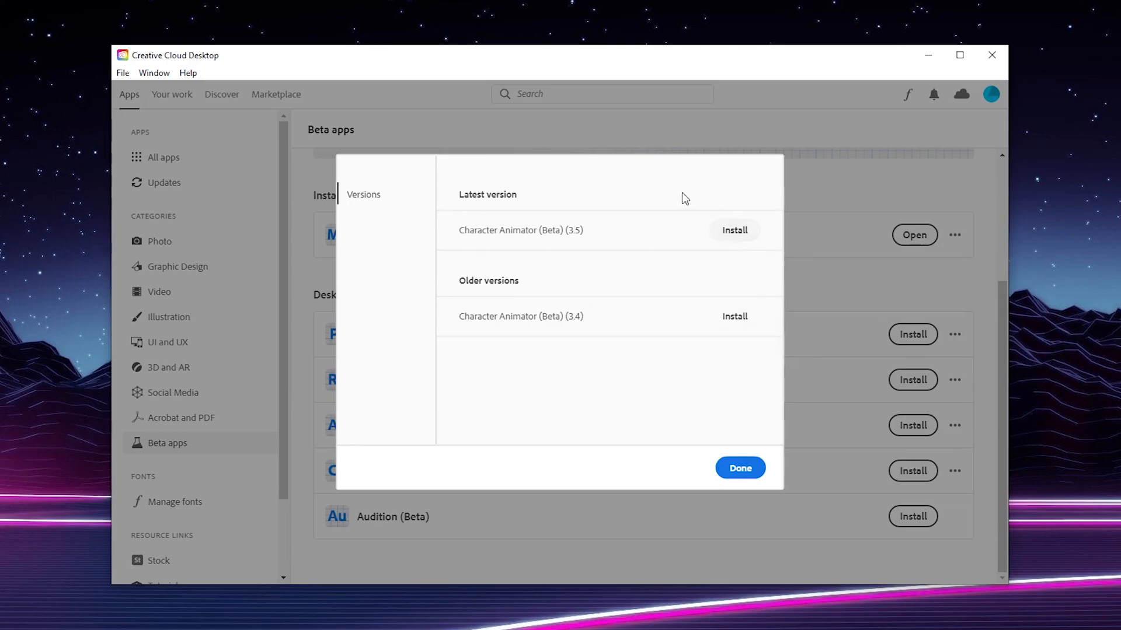
mouse_move(431, 355)
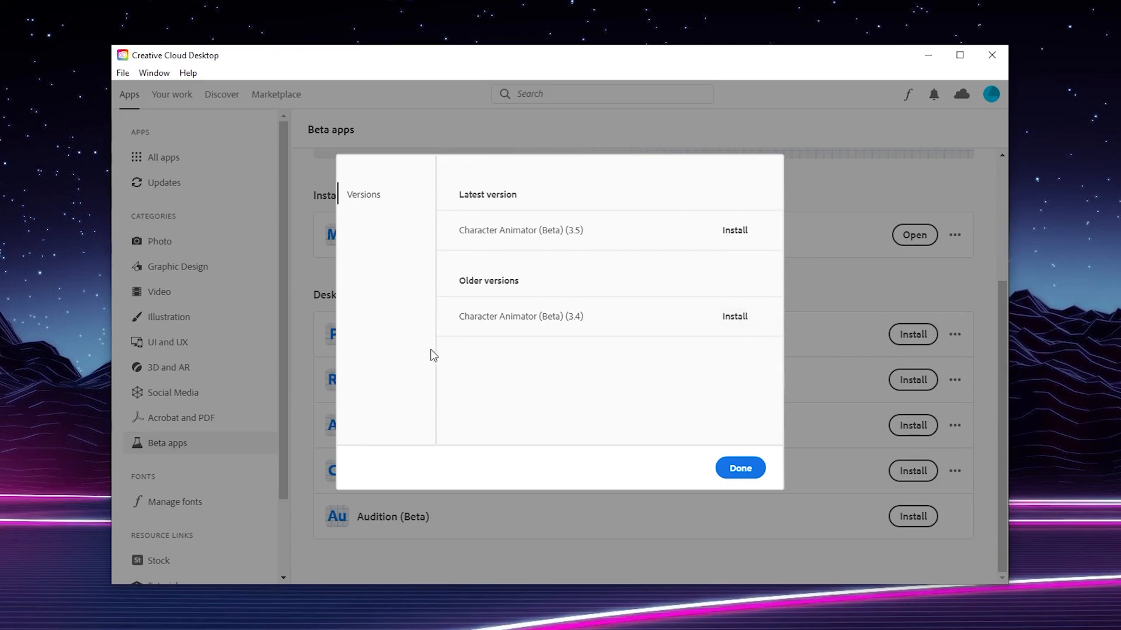
left_click(740, 468)
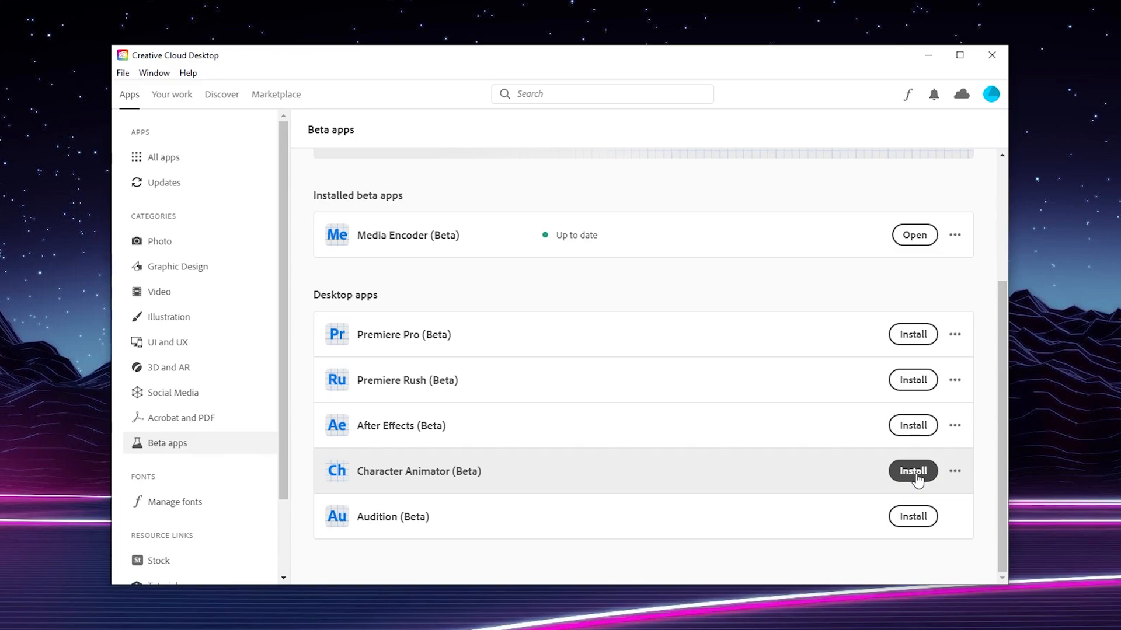
Step: Start installing Character Animator (Beta) from the desktop betas list
left_click(913, 470)
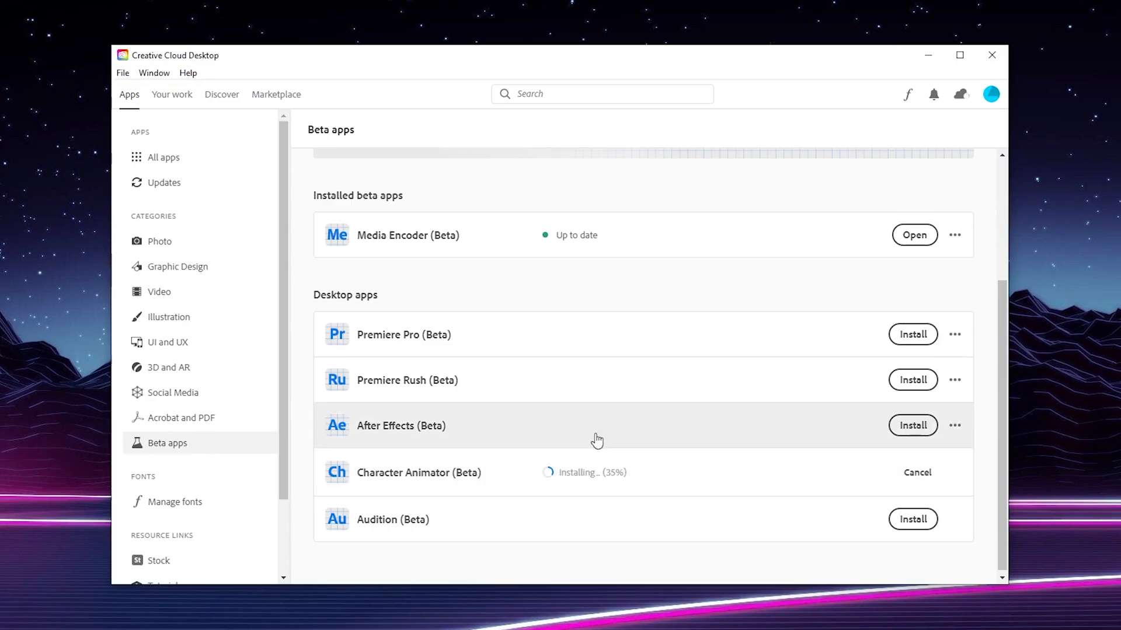
mouse_move(384, 226)
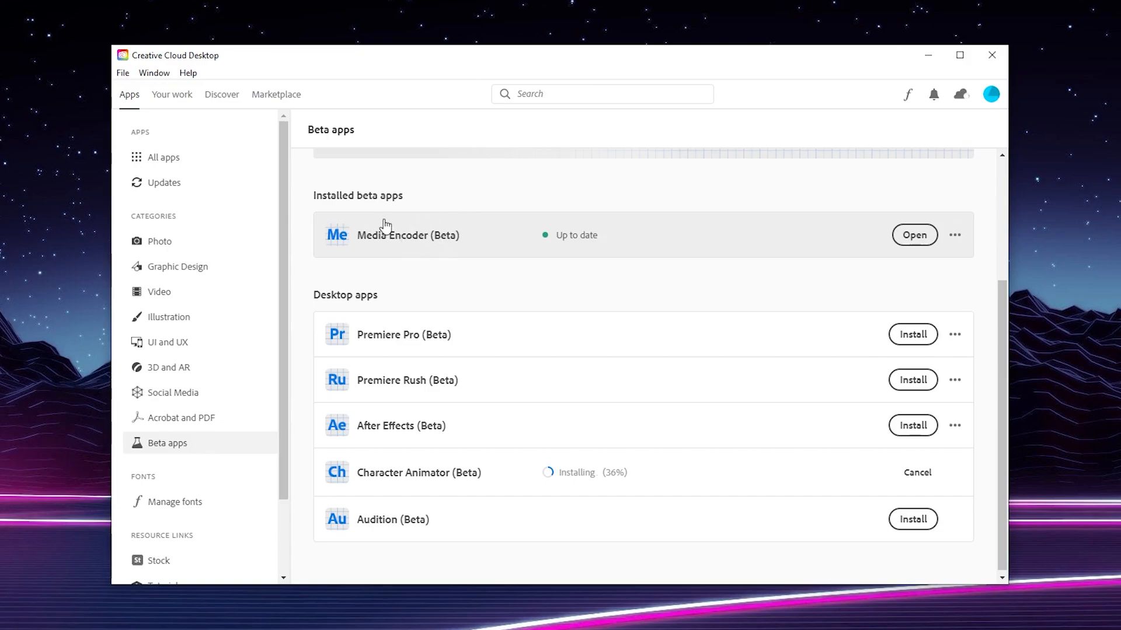
mouse_move(478, 249)
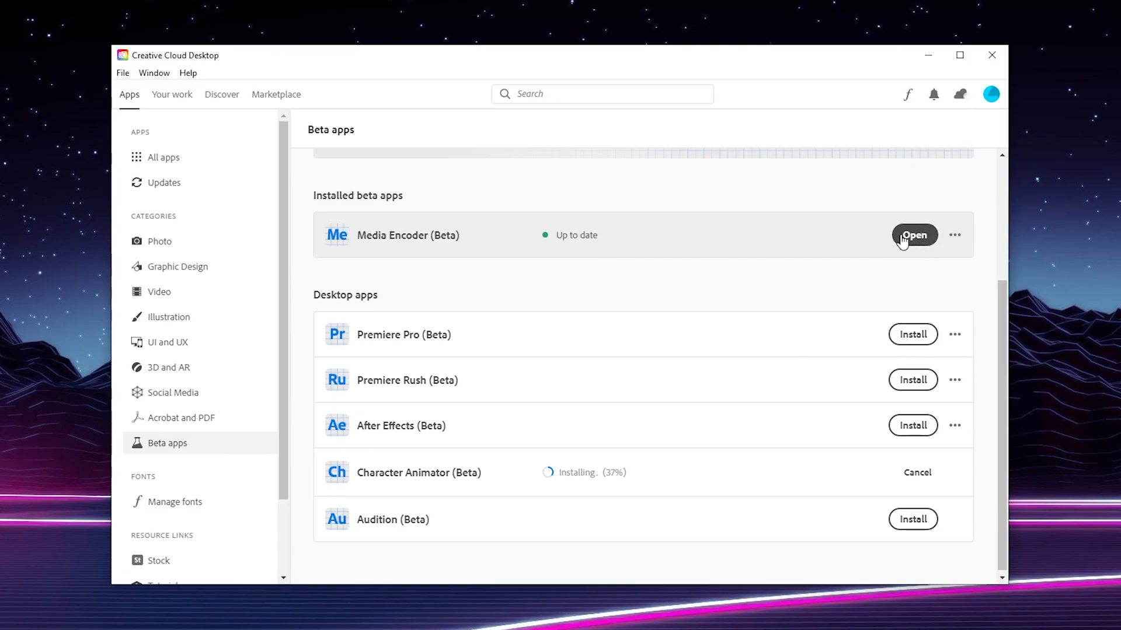
Step: Launch the installed Media Encoder (Beta) while Character Animator (Beta) finishes installing
left_click(916, 235)
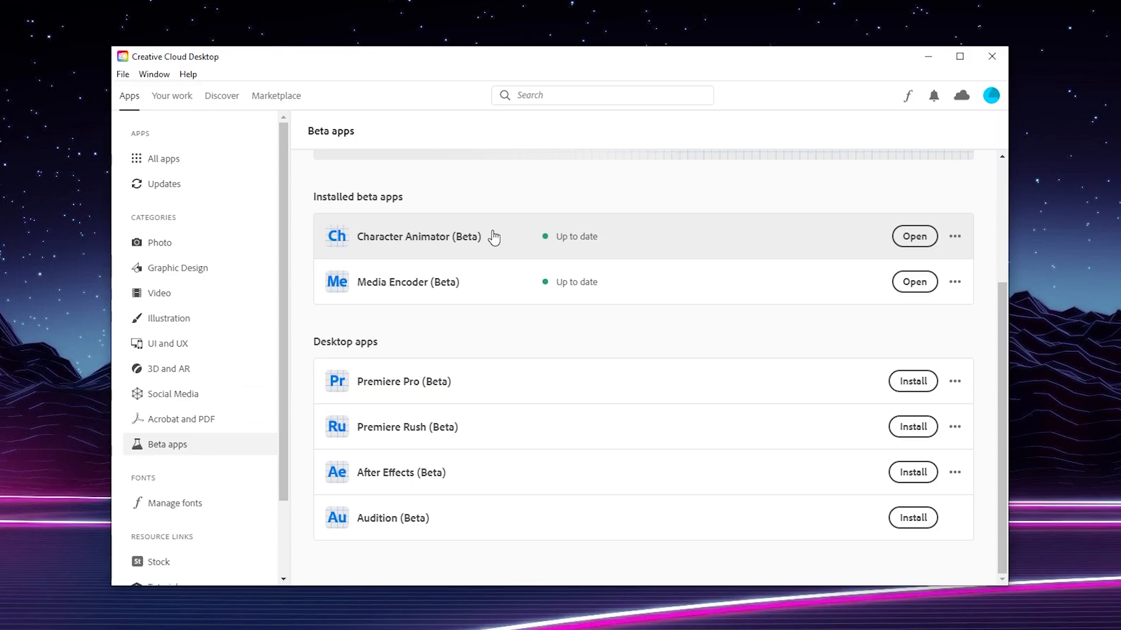
mouse_move(502, 243)
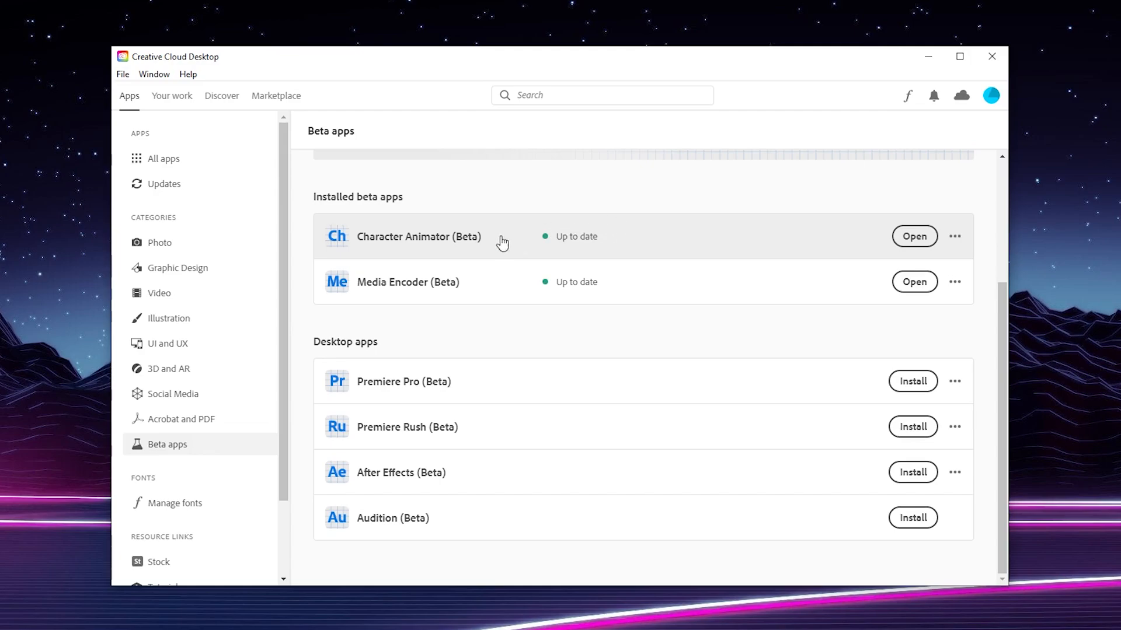
mouse_move(465, 243)
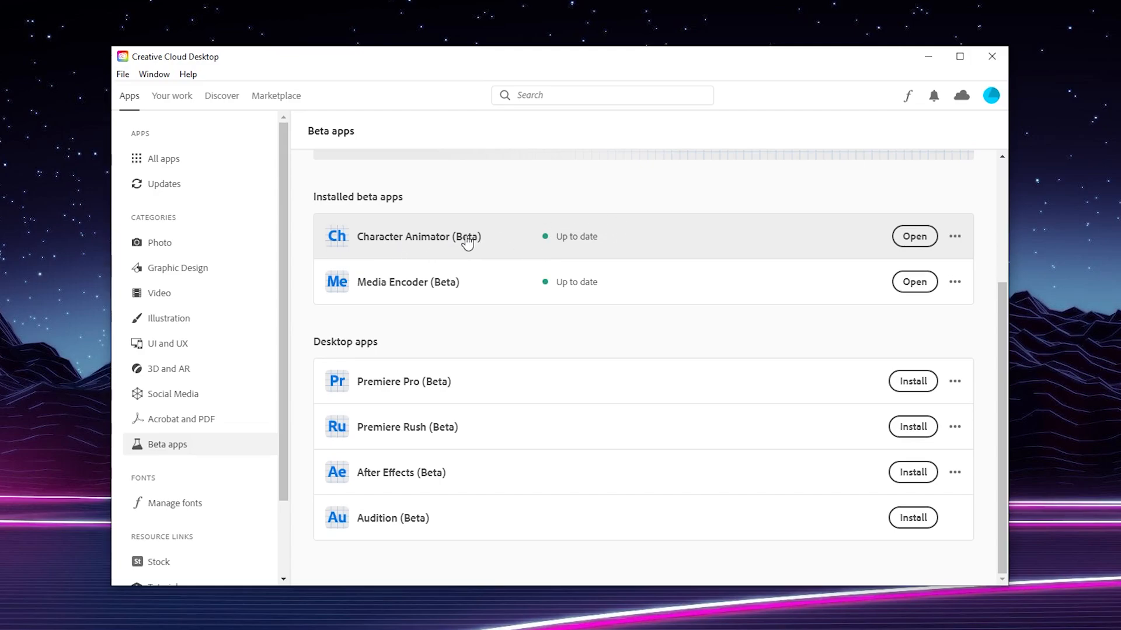
mouse_move(545, 230)
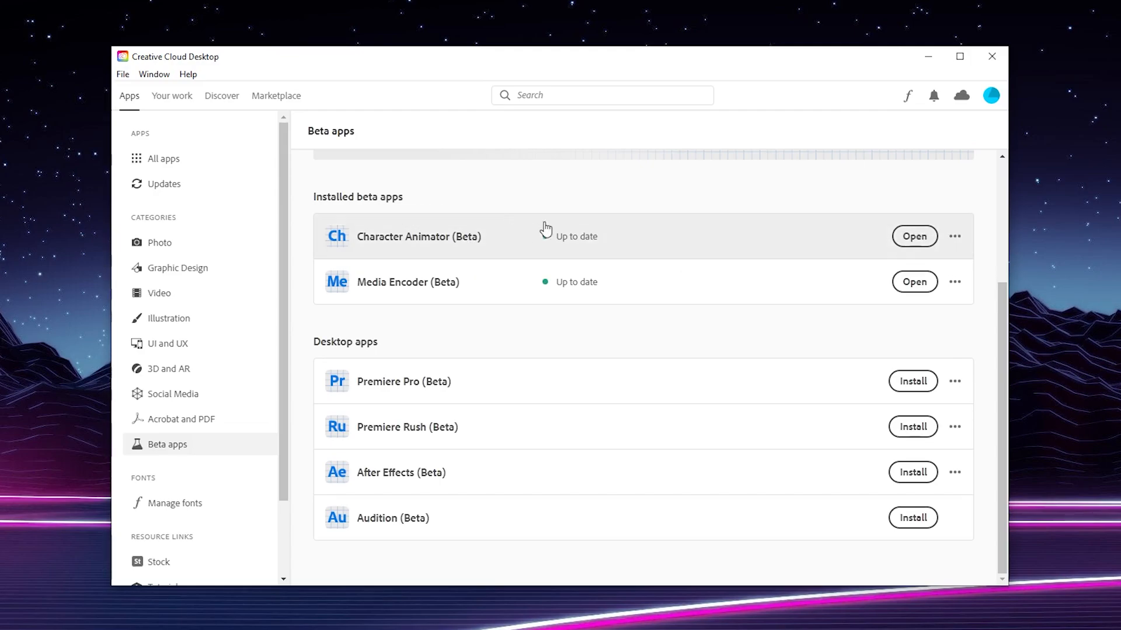
Step: Uninstall Character Animator (Beta) via its ••• menu and remove its preferences
left_click(955, 237)
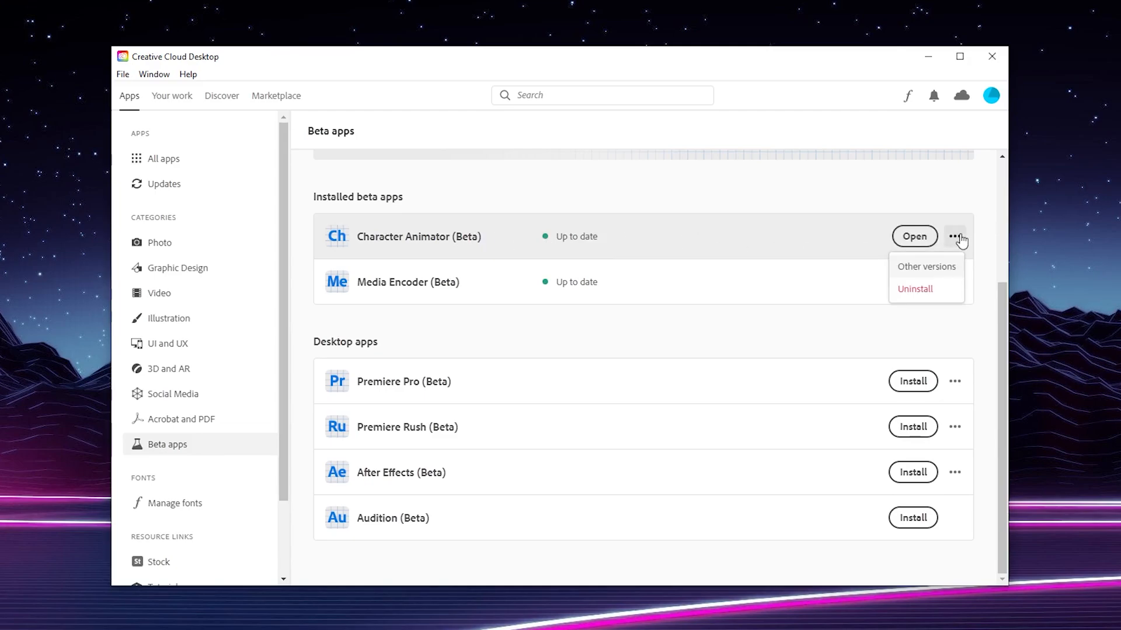
left_click(914, 288)
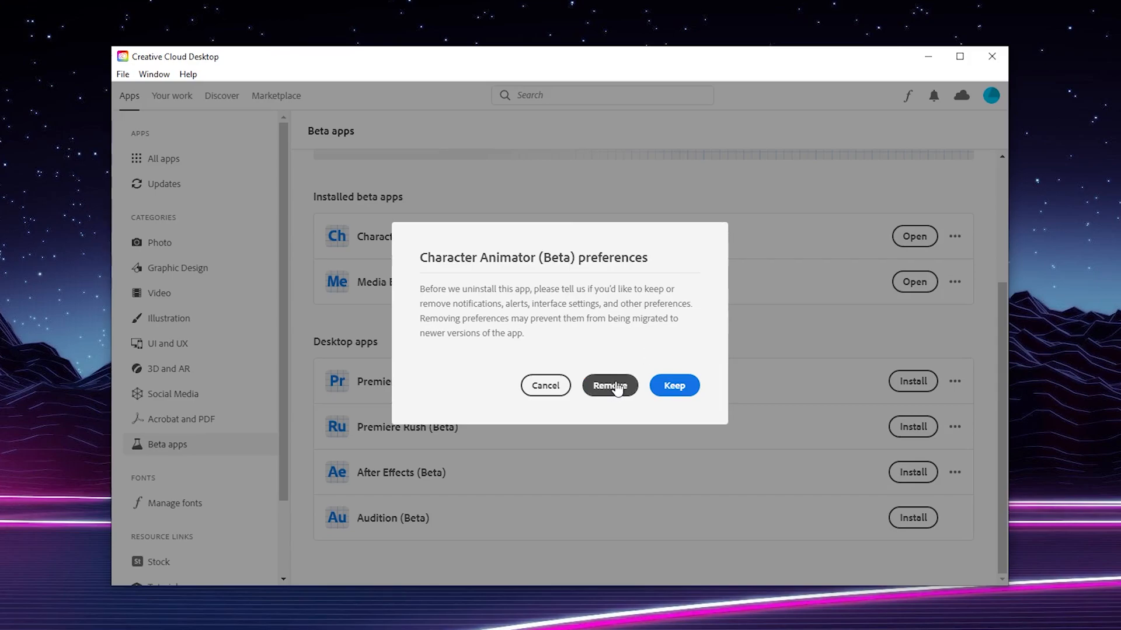
left_click(609, 385)
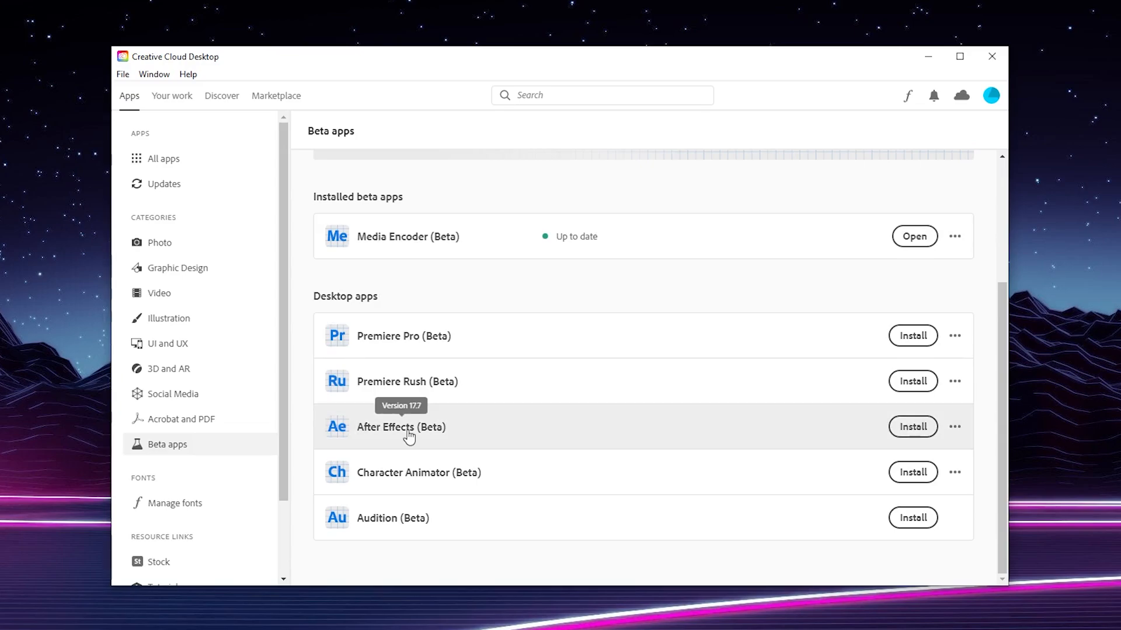
mouse_move(406, 441)
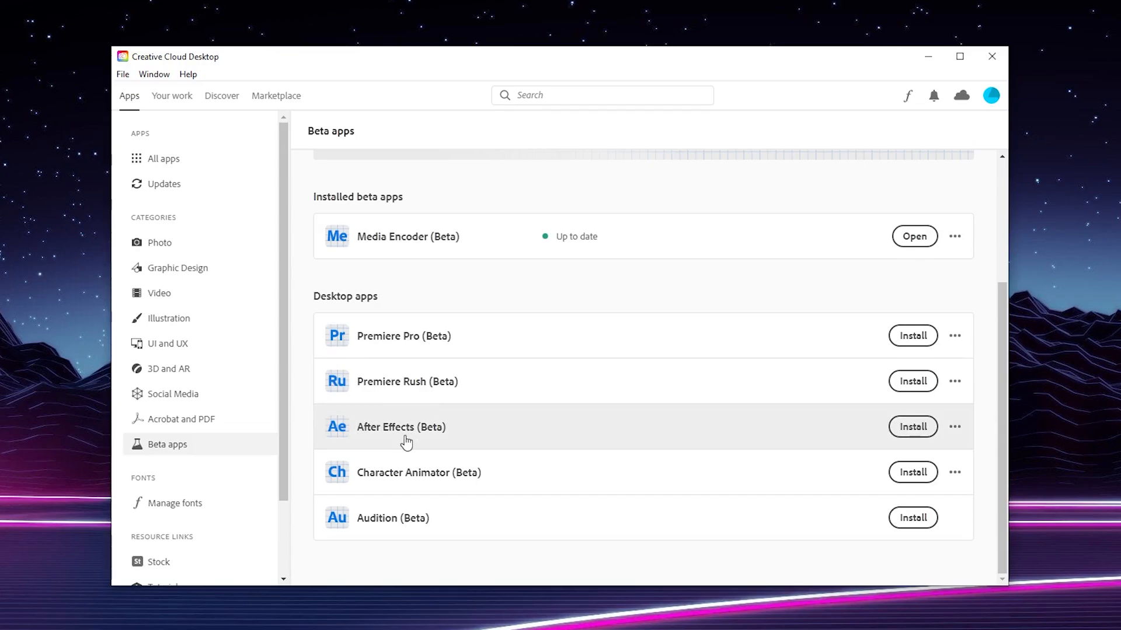
mouse_move(198, 455)
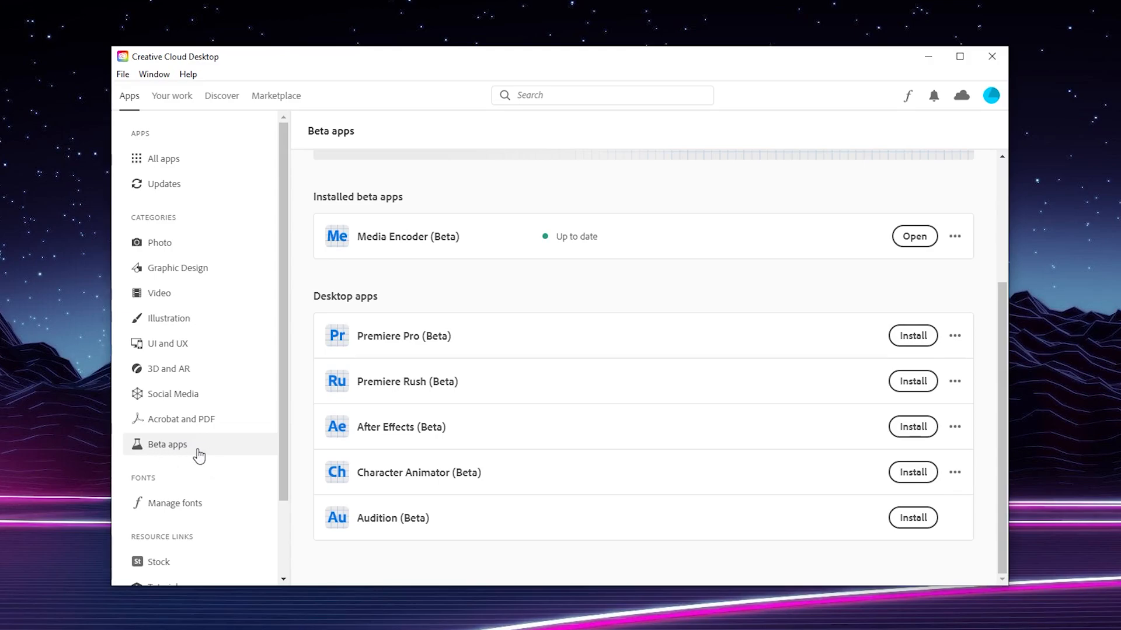
Step: Return to All apps and scroll through the Installed list of up-to-date apps
left_click(163, 159)
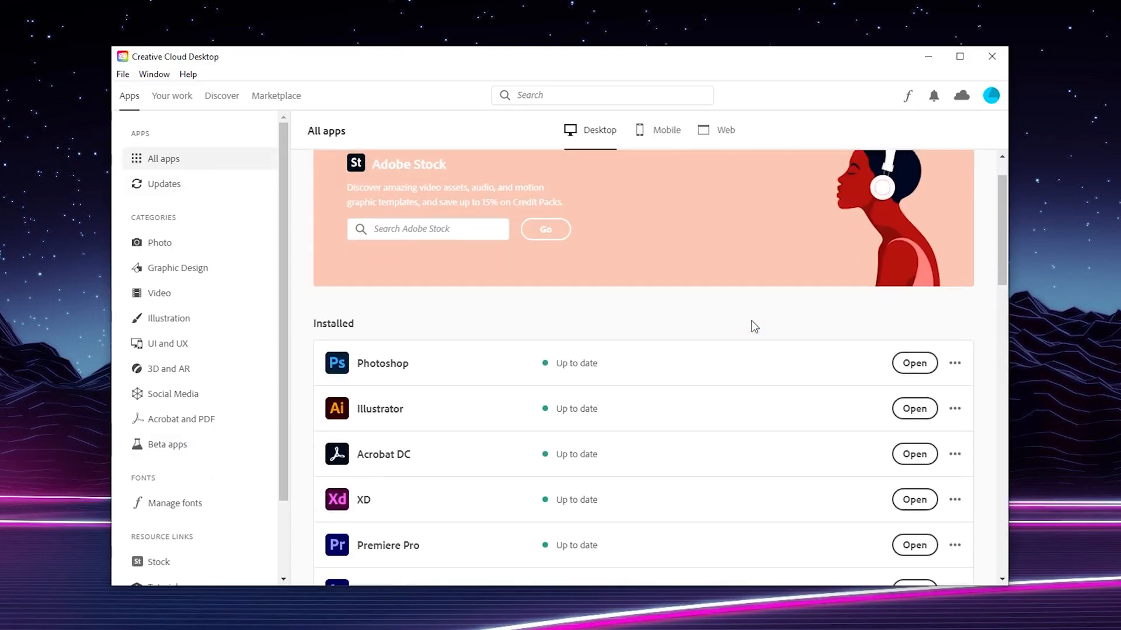
scroll("down", 3)
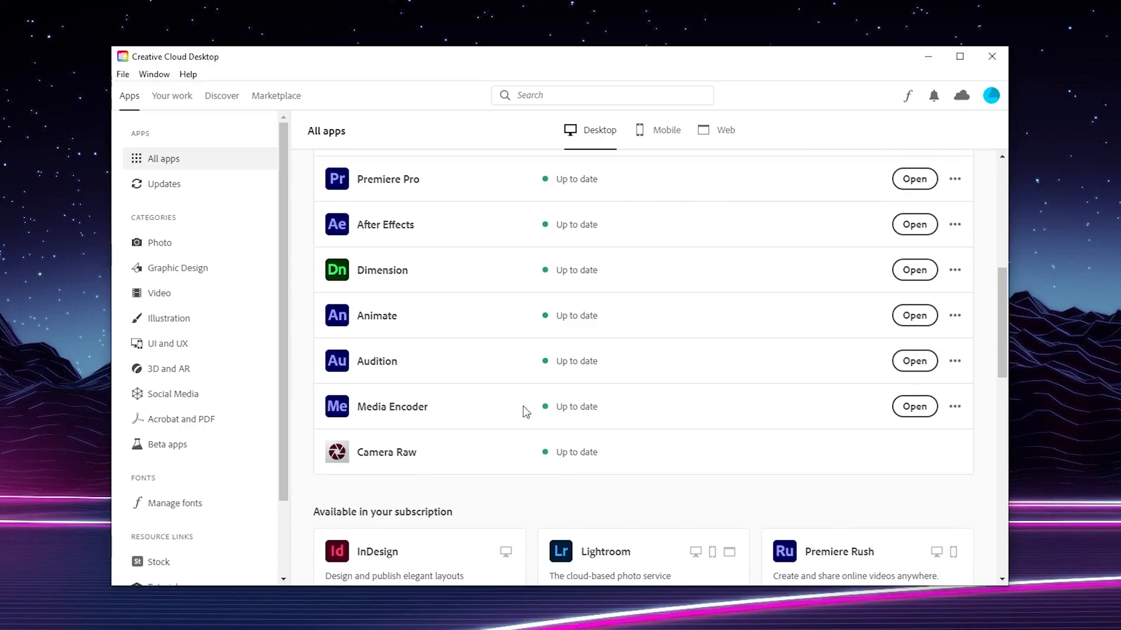
scroll("up", 3)
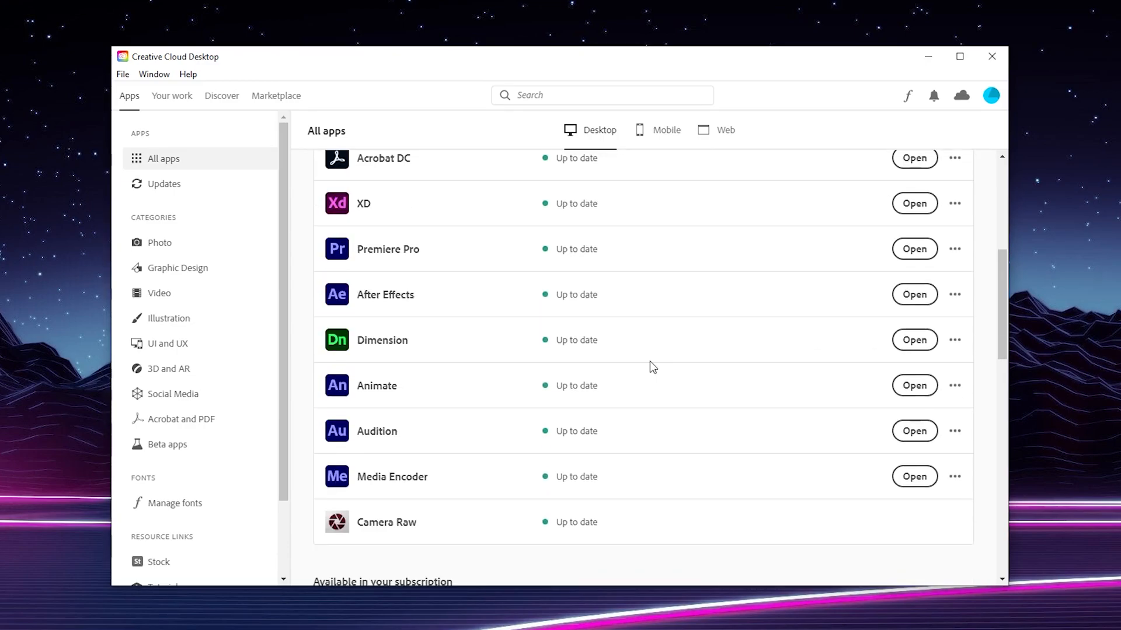
mouse_move(241, 230)
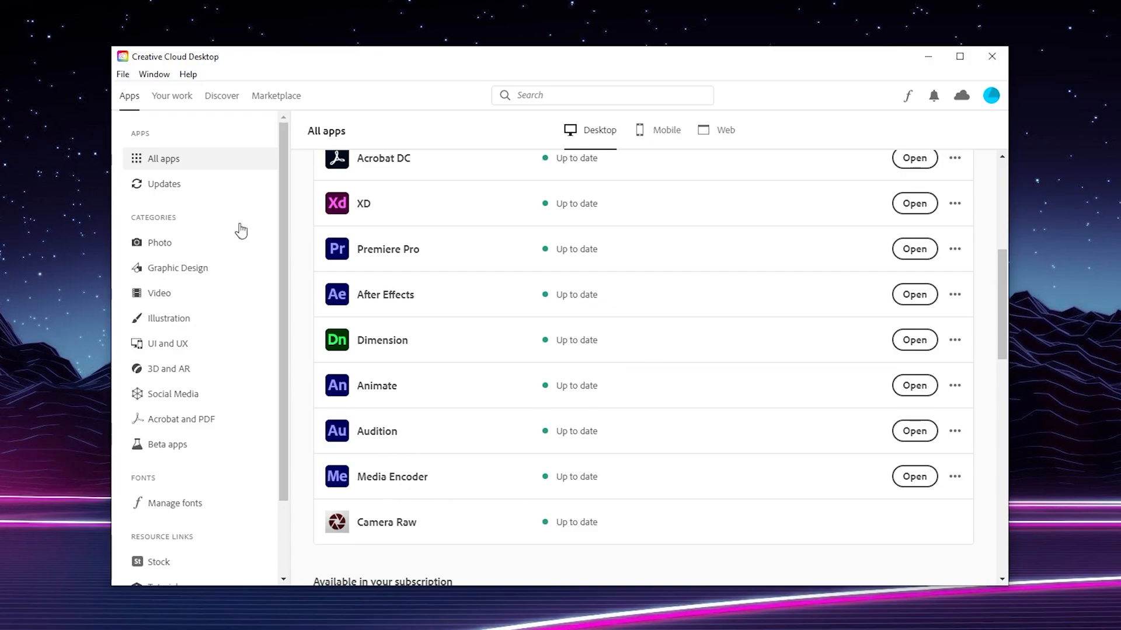
mouse_move(399, 473)
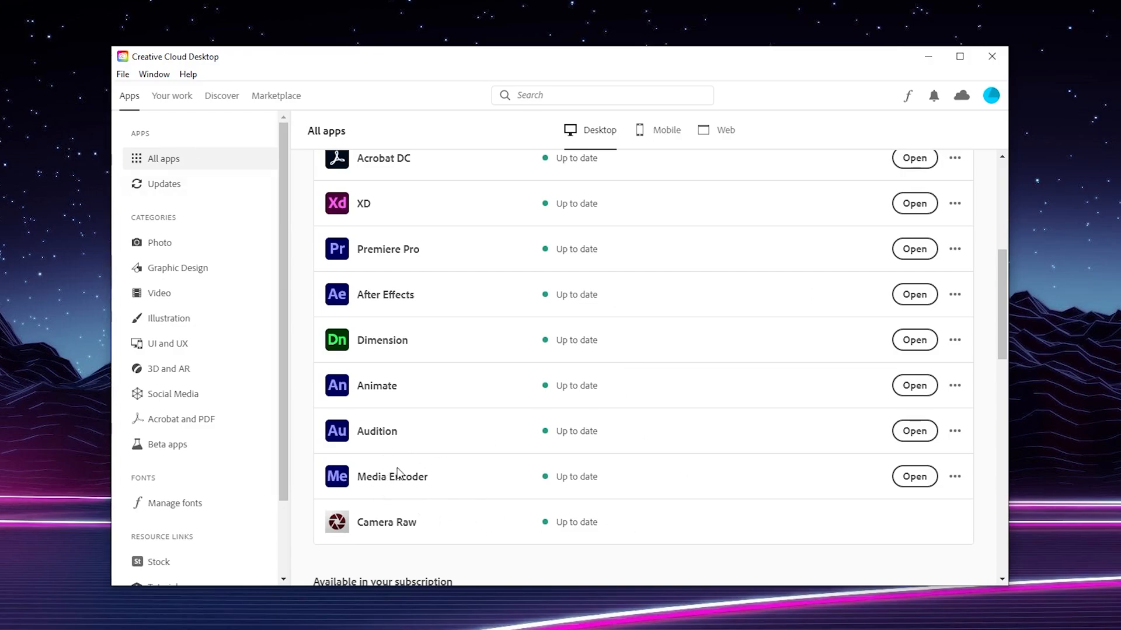
scroll("up", 3)
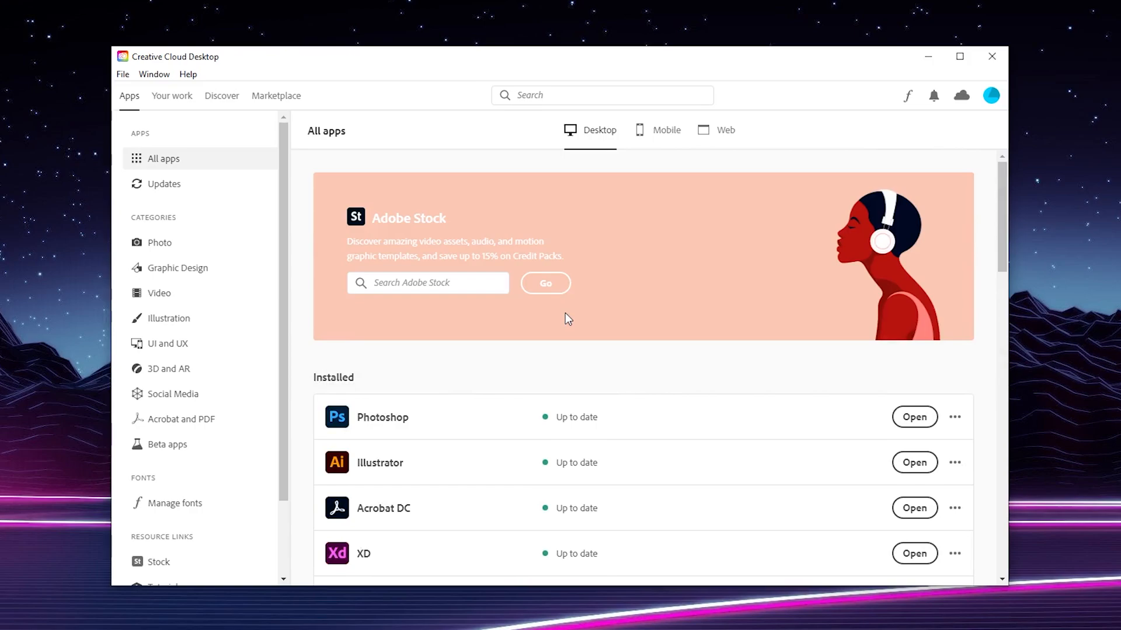
Step: Show the Updates page listing recently updated Media Encoder (Beta), XD and Photoshop
left_click(163, 183)
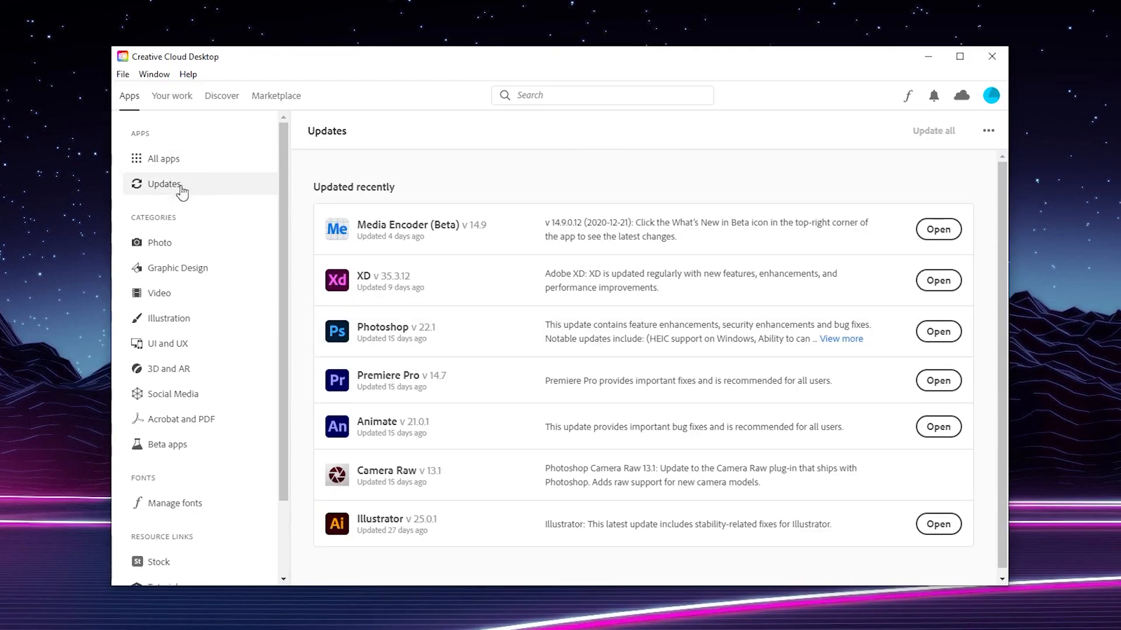
mouse_move(498, 252)
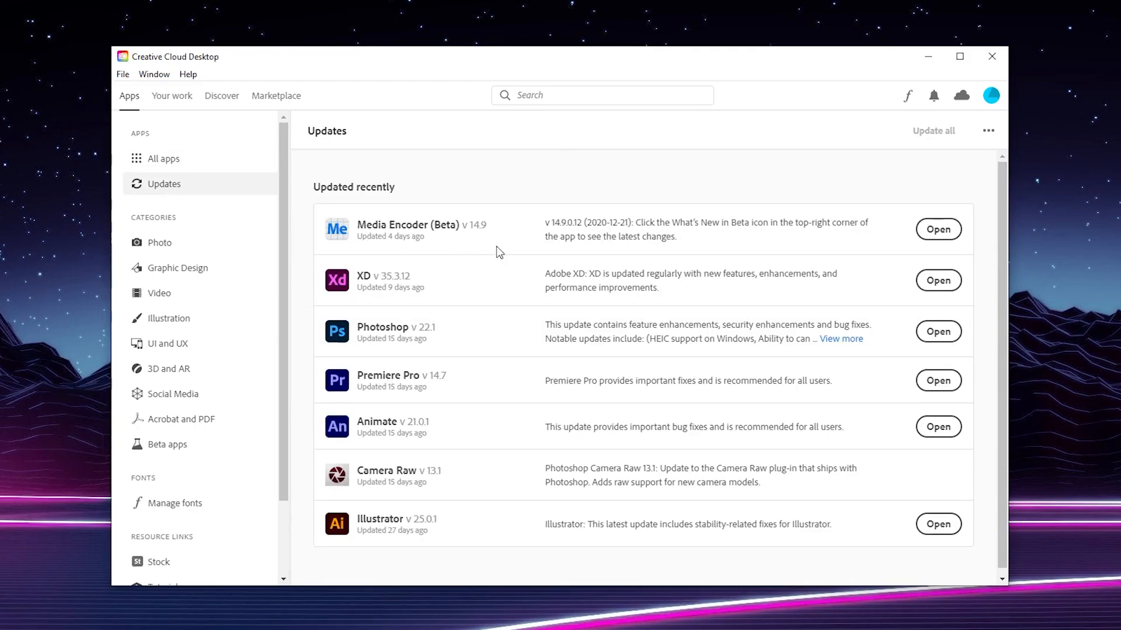
mouse_move(430, 236)
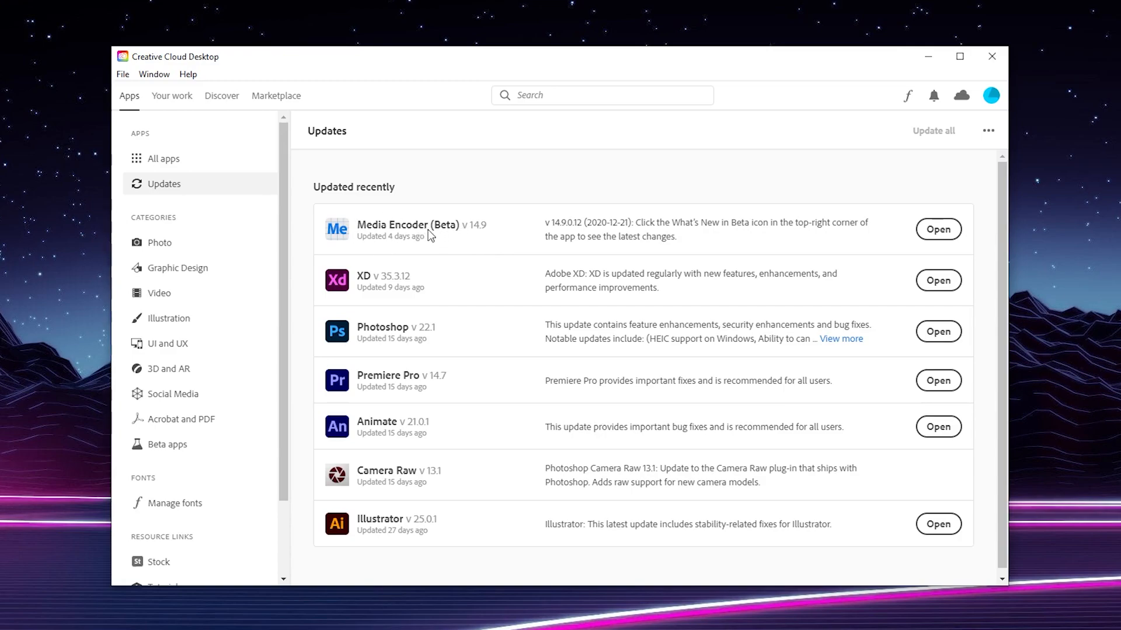
mouse_move(635, 326)
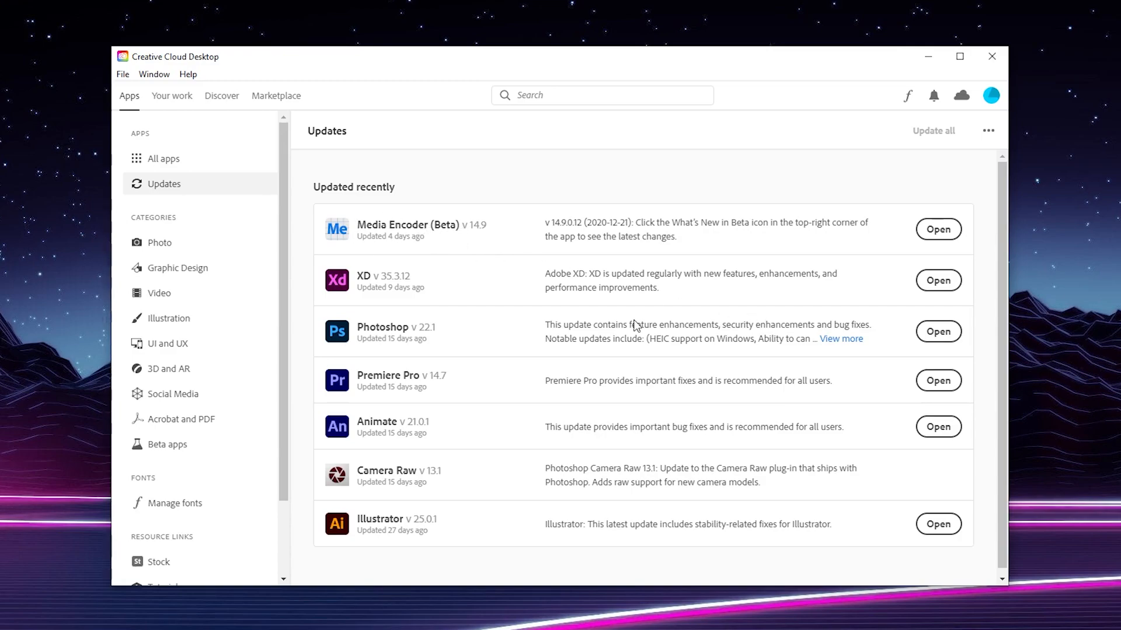